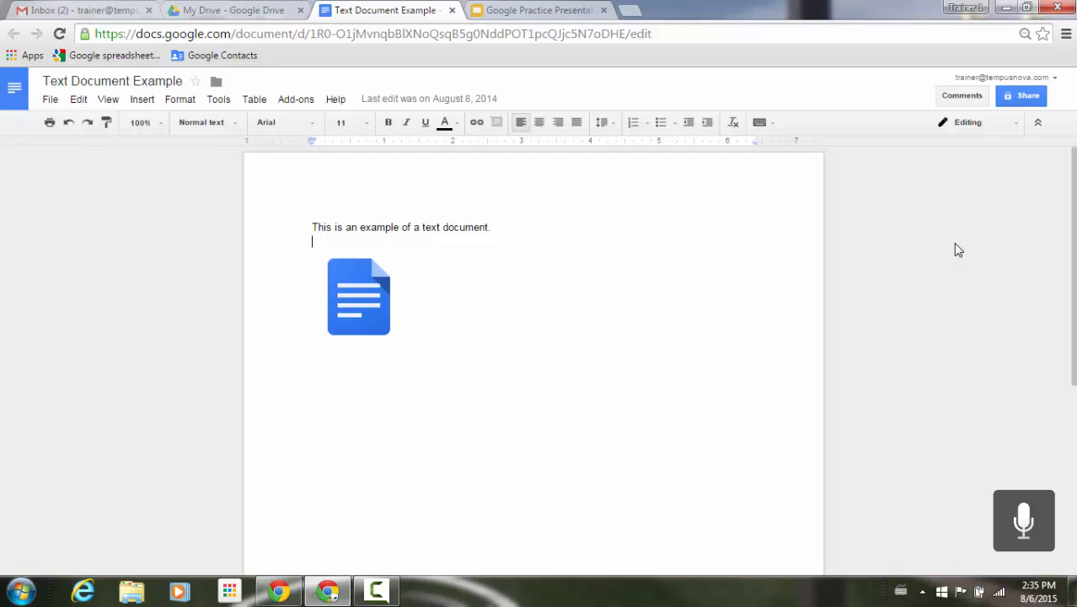
Raise the font size of 'text document' in Docs through 24 and 25 to 26 pt.
click(1023, 520)
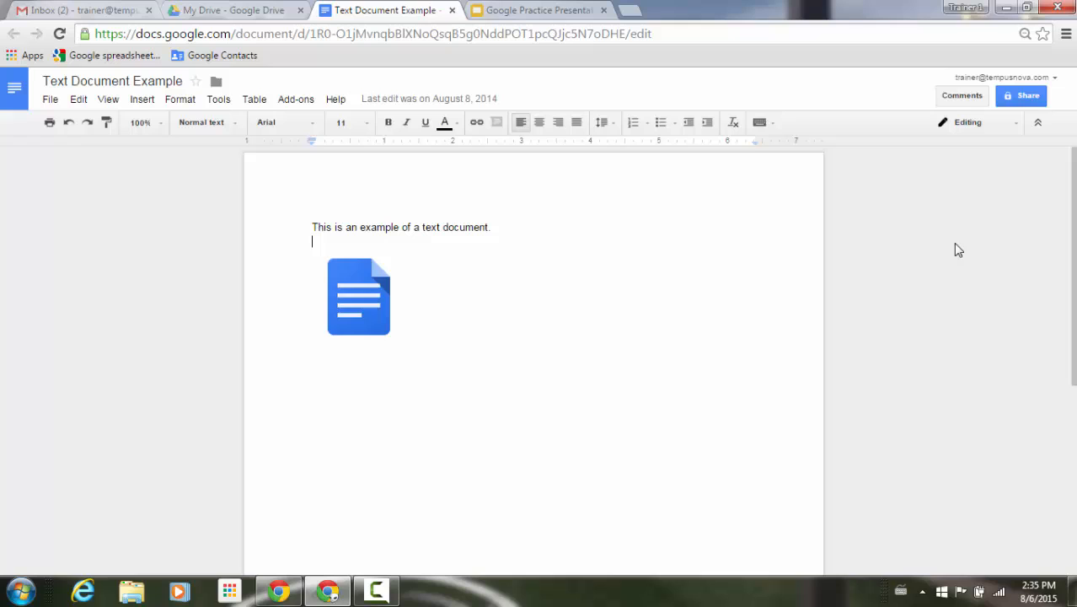
mouse_move(180, 98)
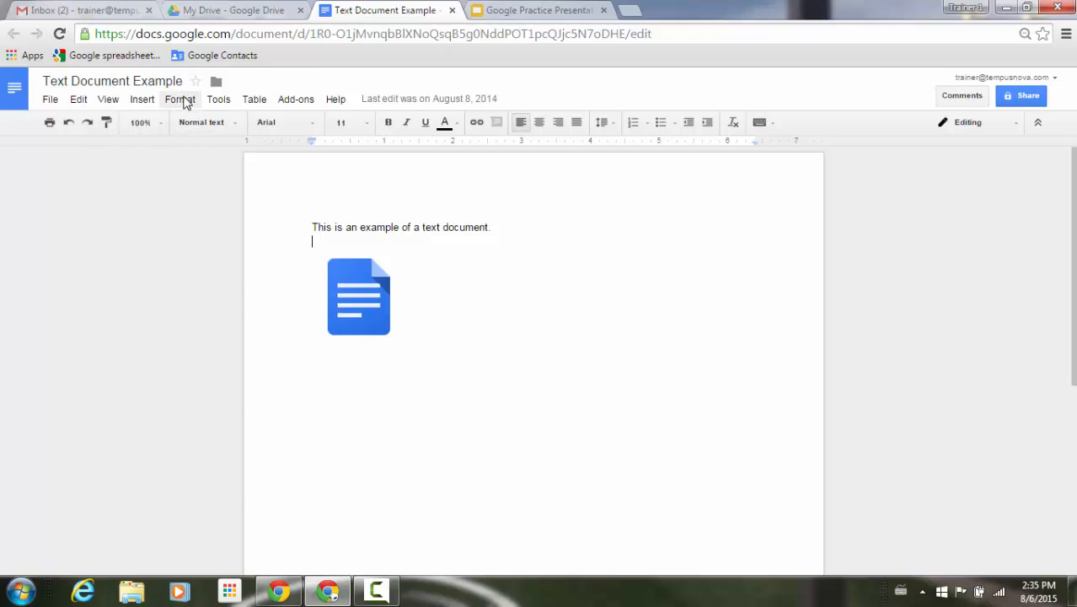
click(180, 98)
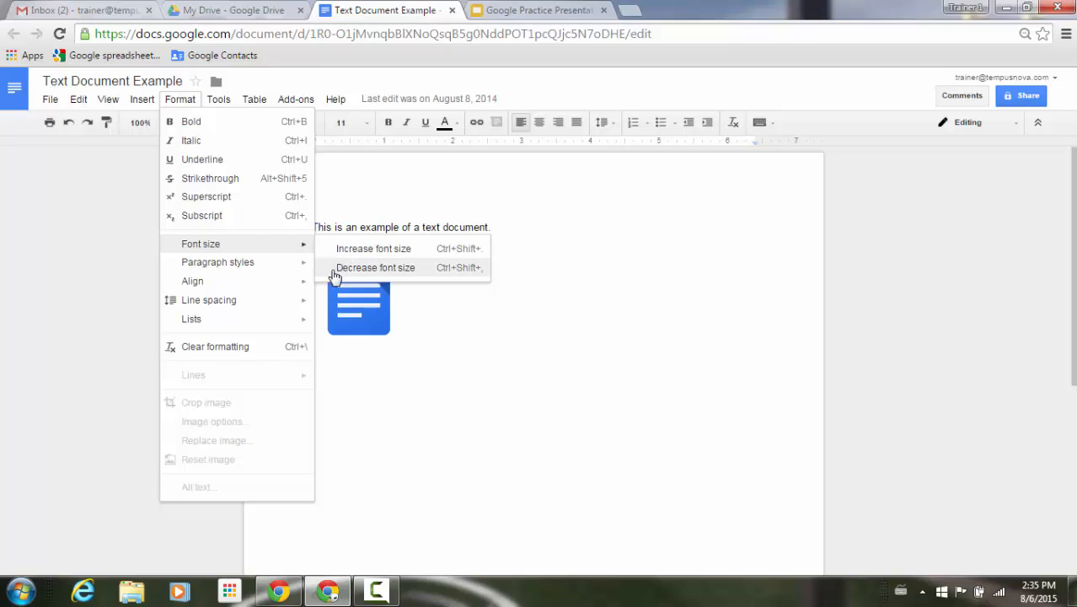
mouse_move(379, 274)
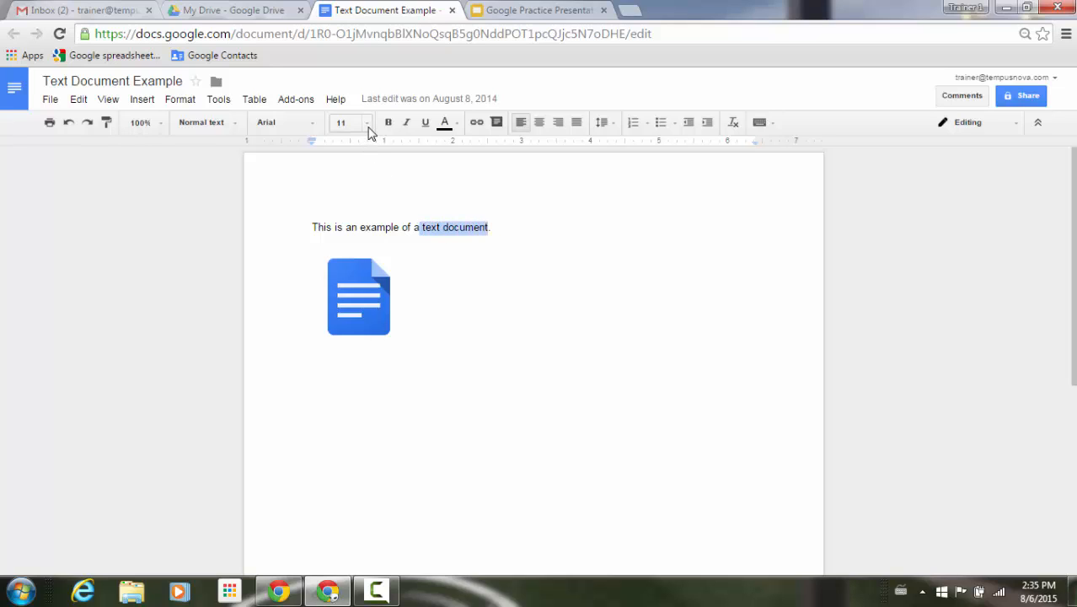
click(341, 122)
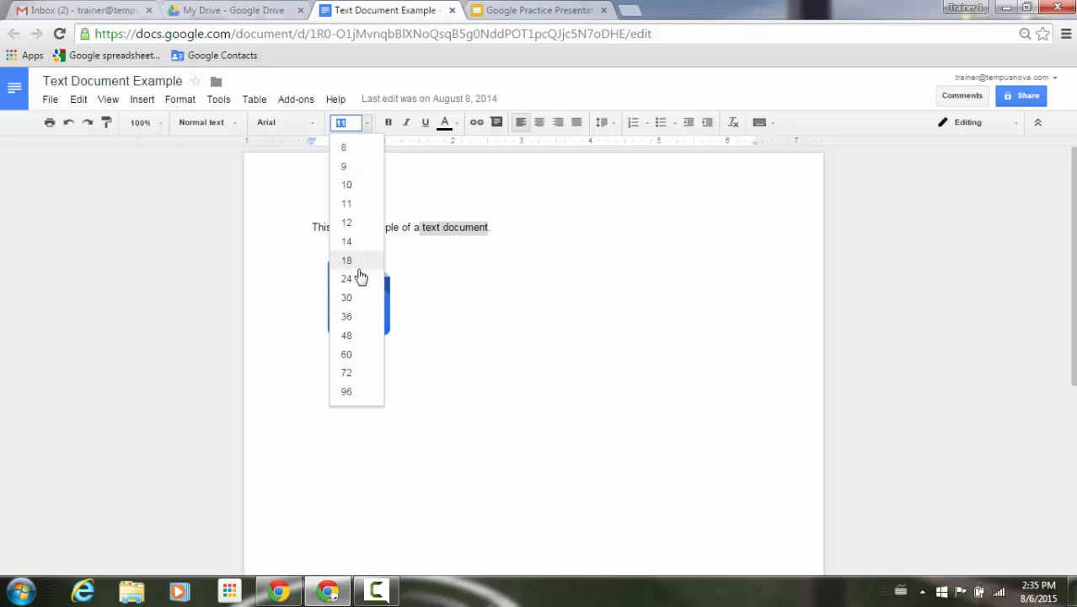
mouse_move(360, 316)
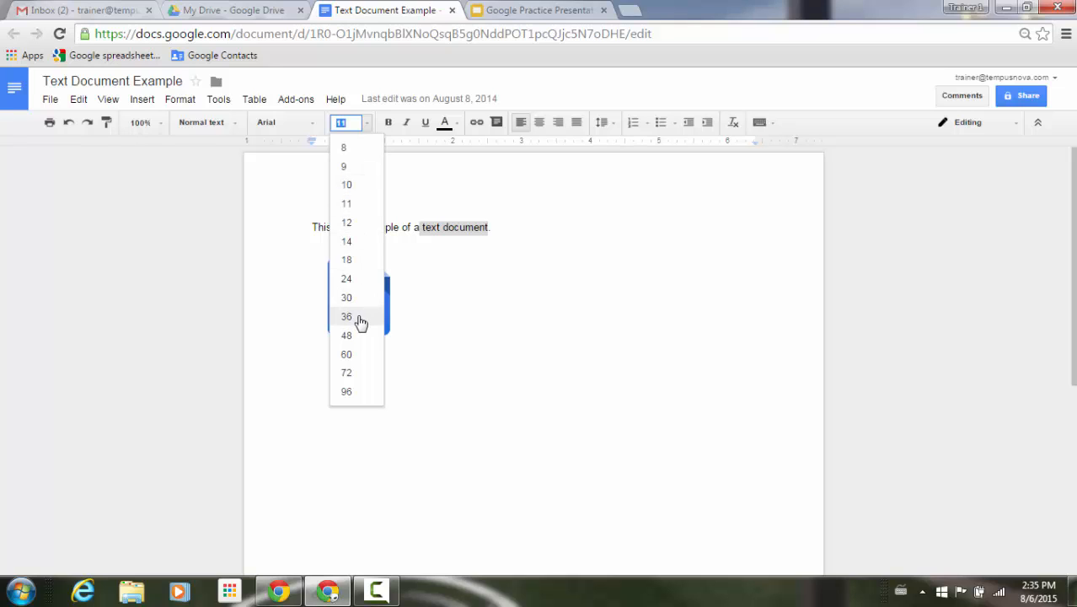
mouse_move(346, 278)
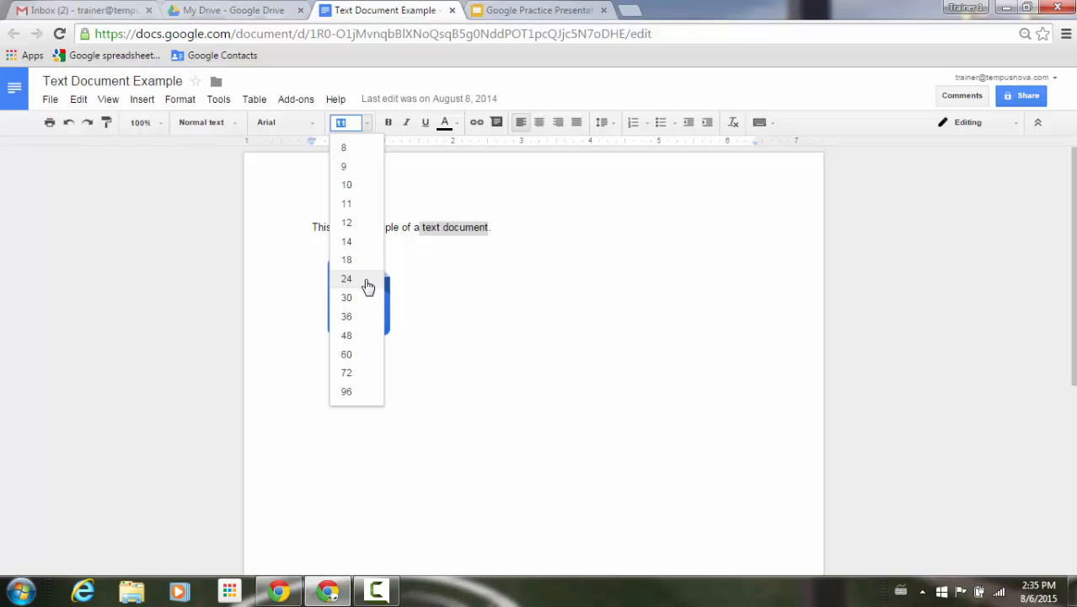
click(346, 278)
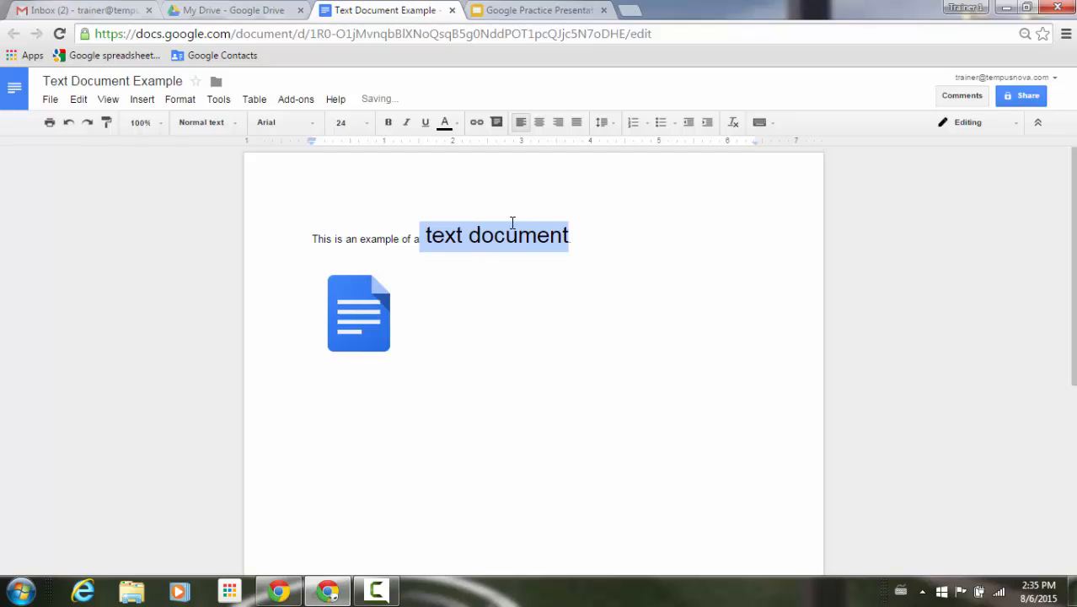
click(342, 122)
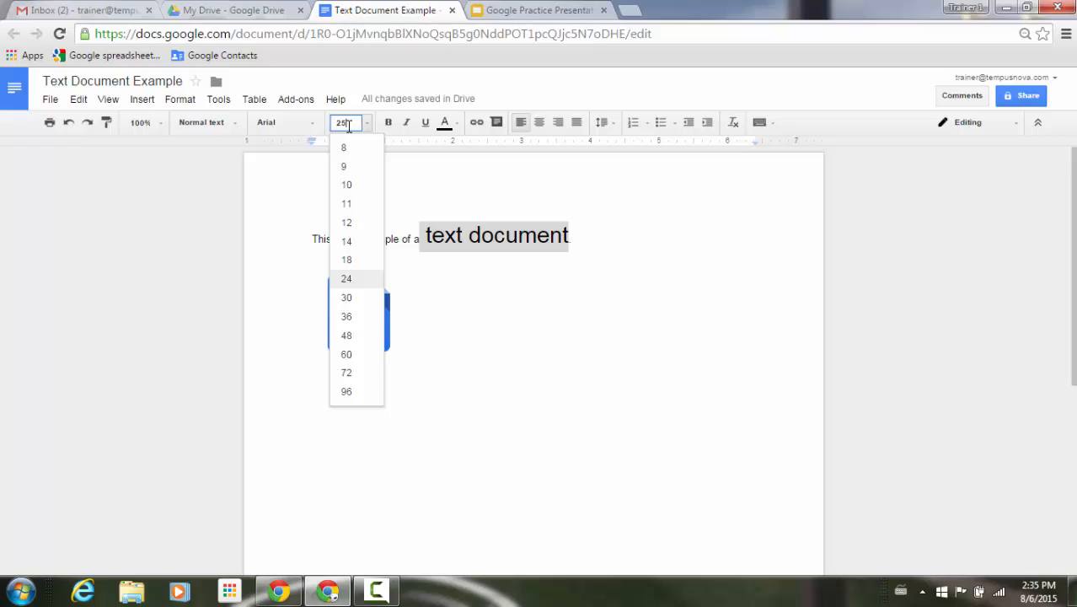
click(346, 278)
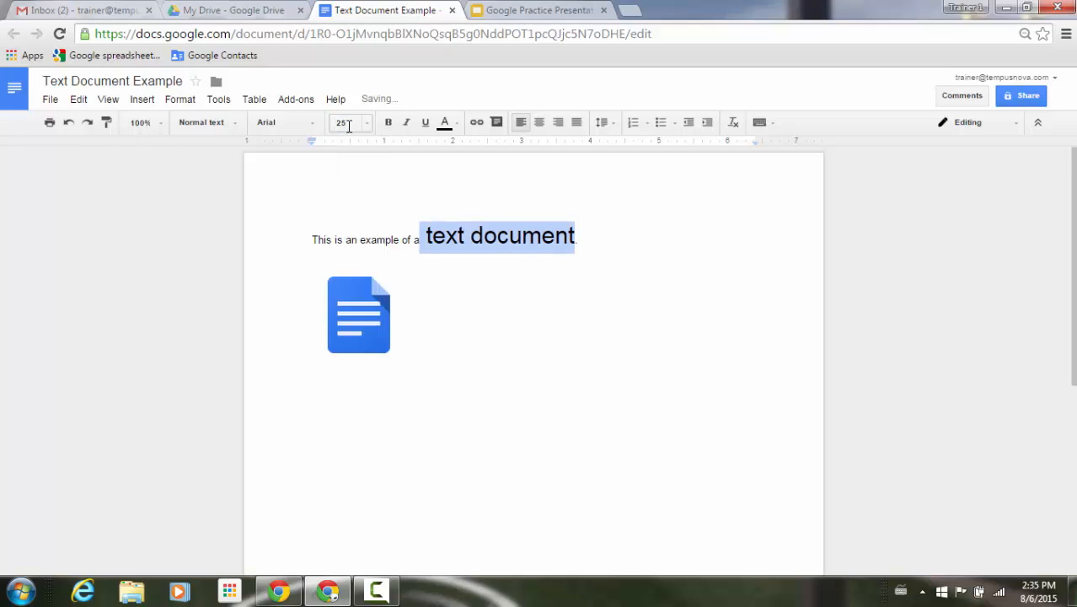
click(348, 122)
text(26)
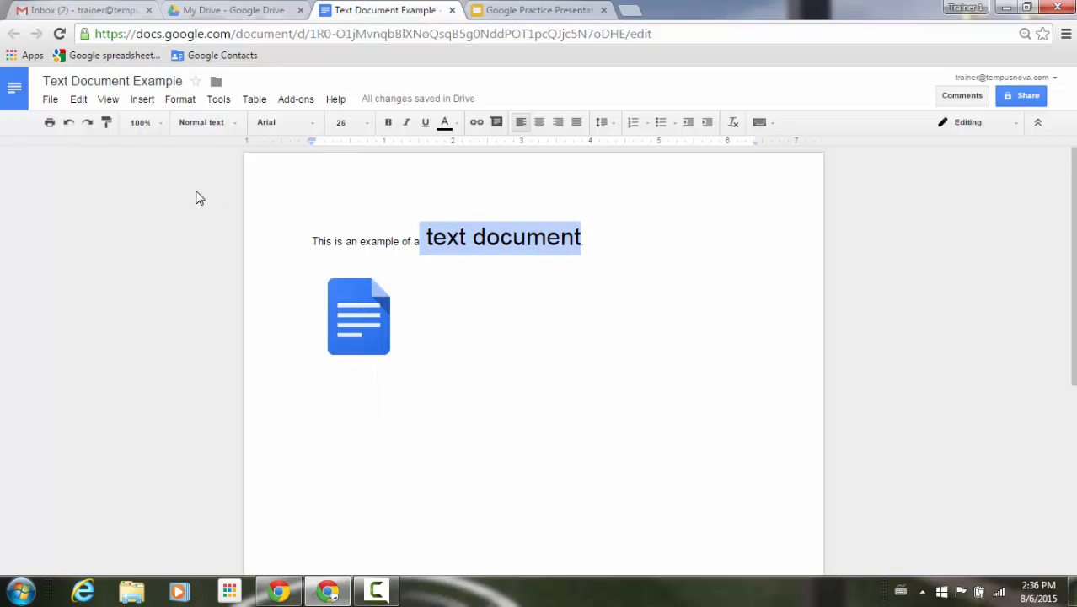
Increase 'text document' from 26 to 28 pt with two Increase font size commands.
click(180, 99)
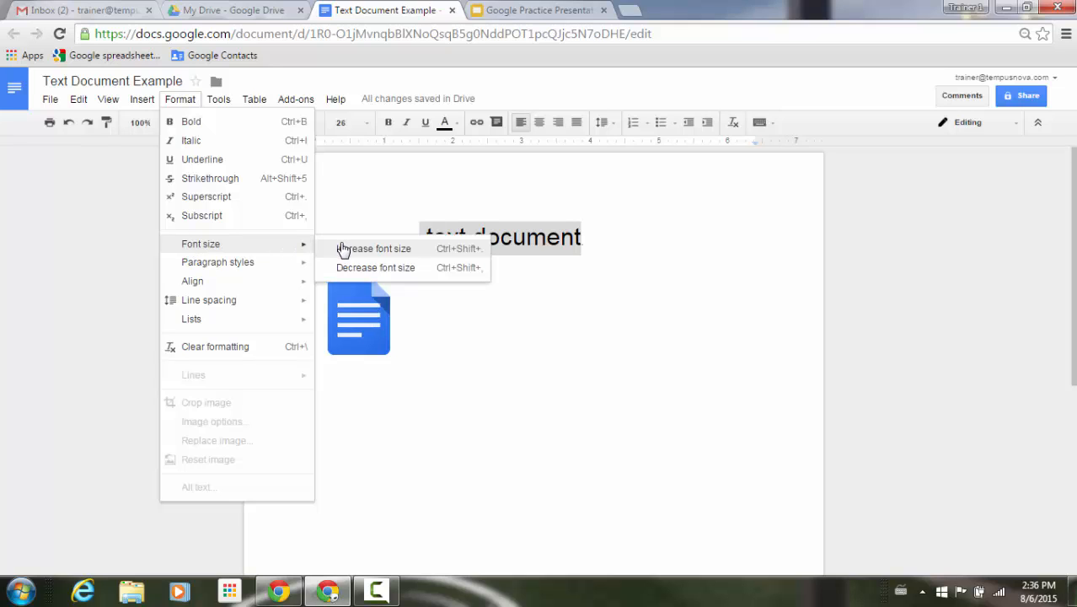
click(372, 247)
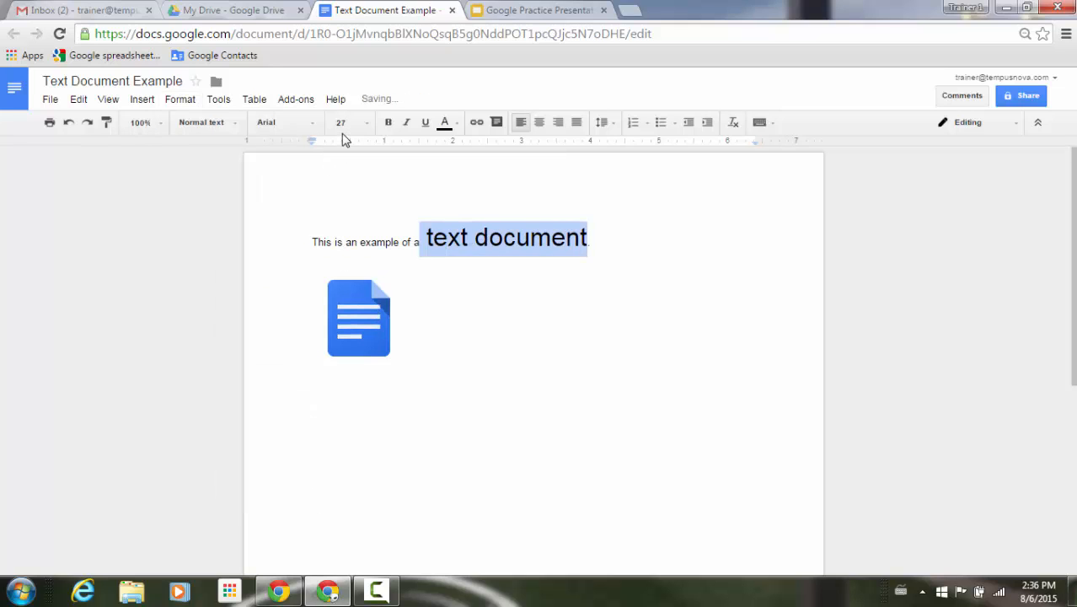
click(180, 99)
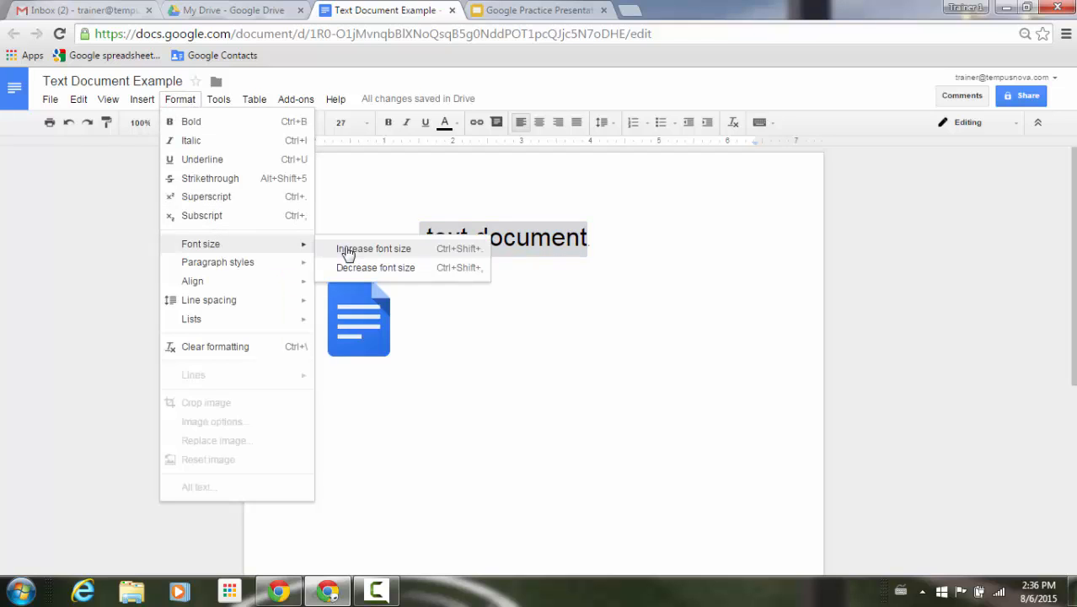
click(373, 248)
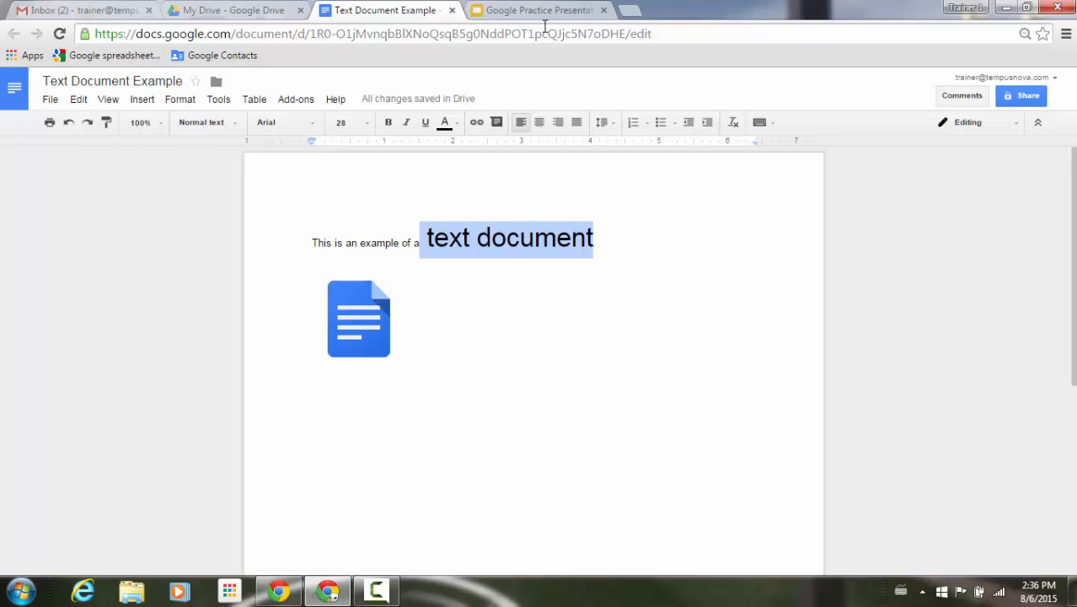
In the Slides presentation, select the 'Slides Demo' title and decrease it from 72 pt.
click(540, 11)
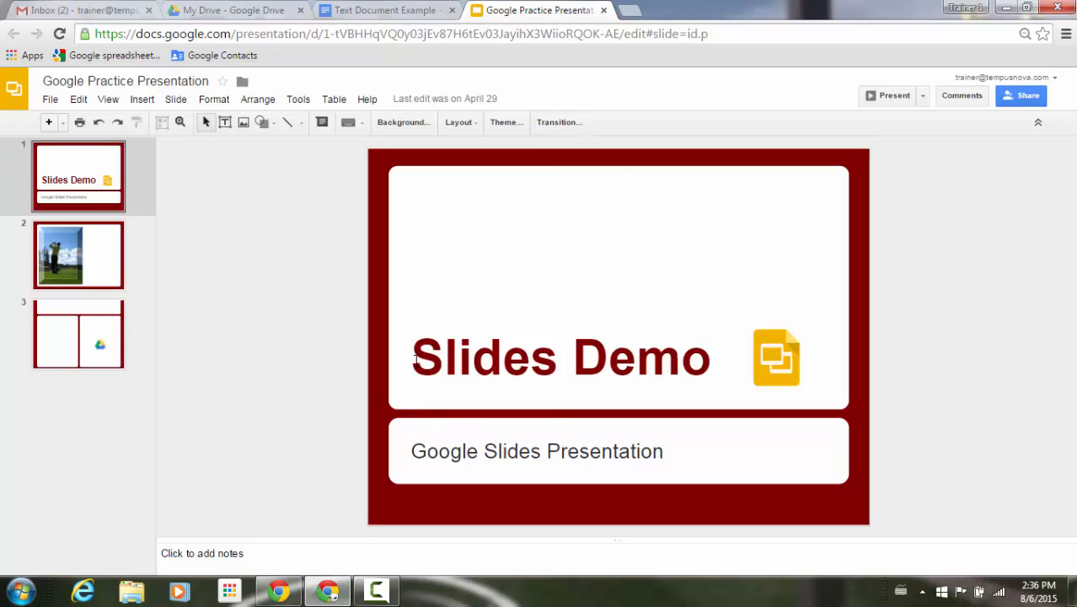
double_click(560, 357)
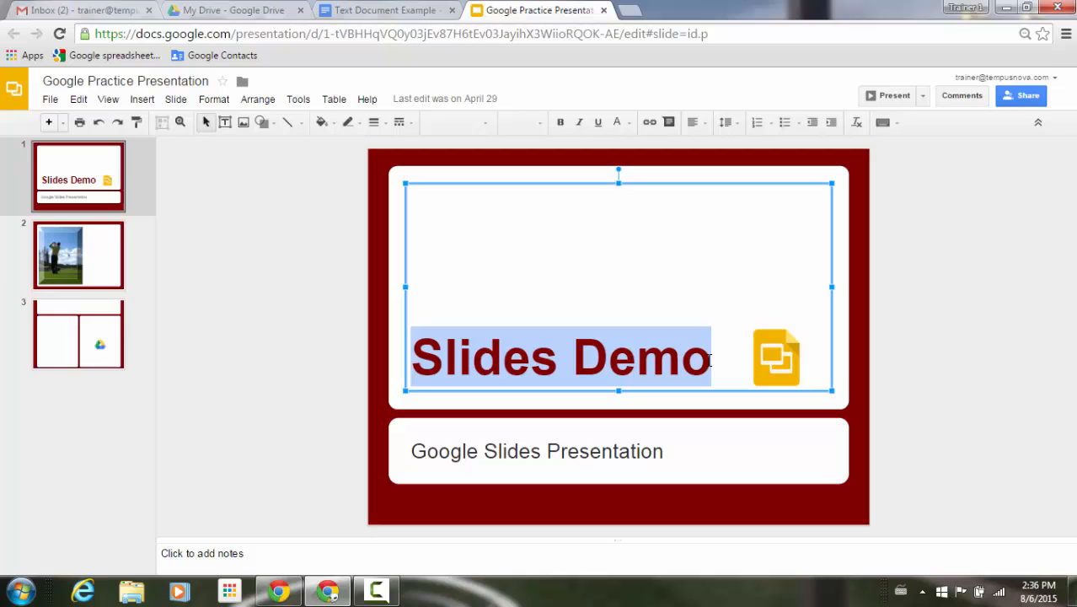
click(214, 98)
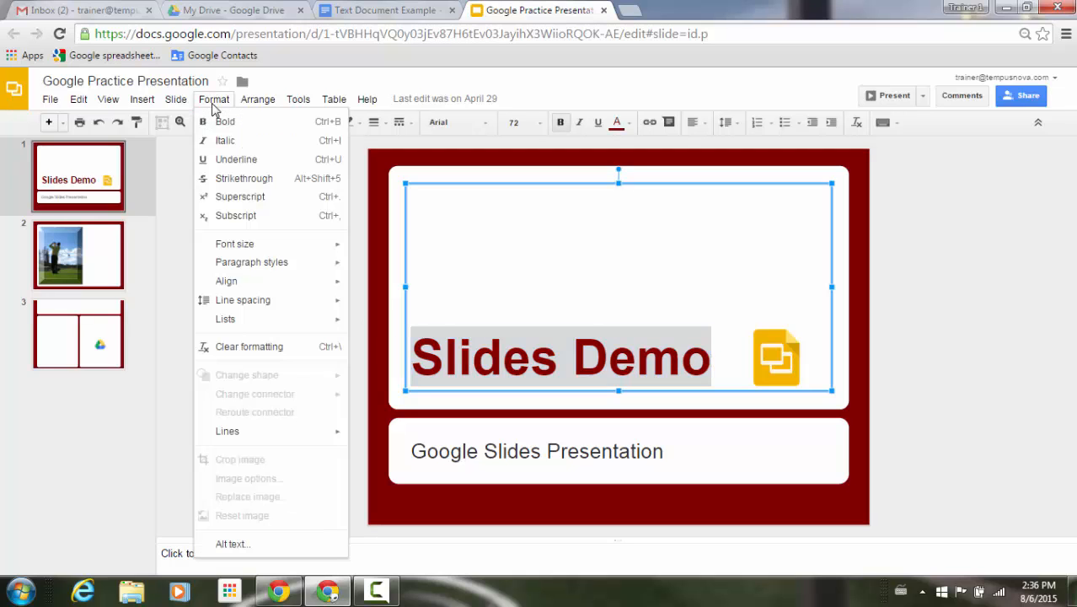
mouse_move(235, 244)
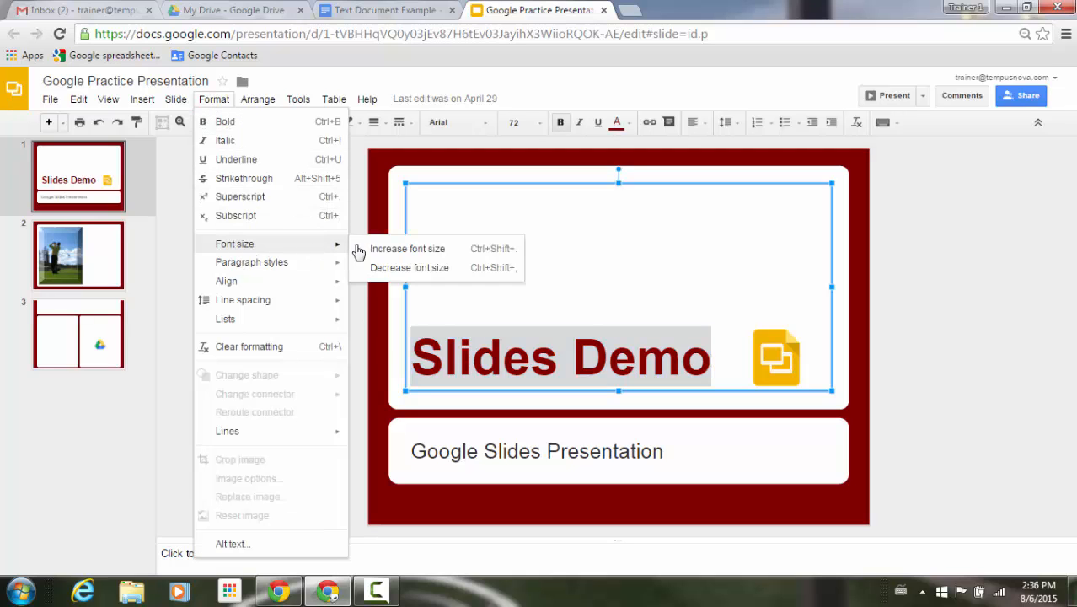
mouse_move(388, 273)
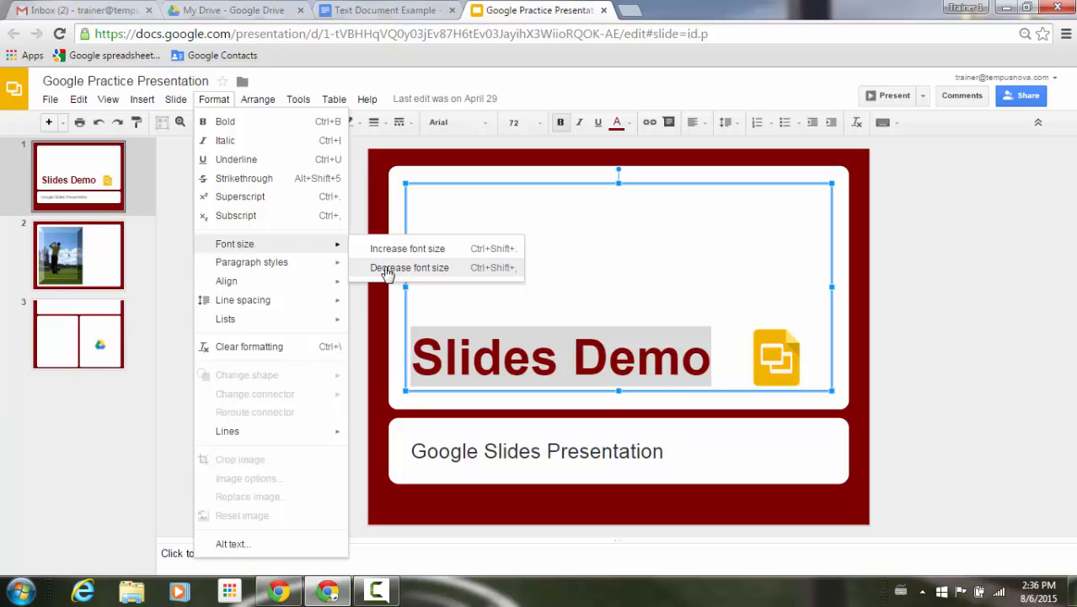
click(411, 267)
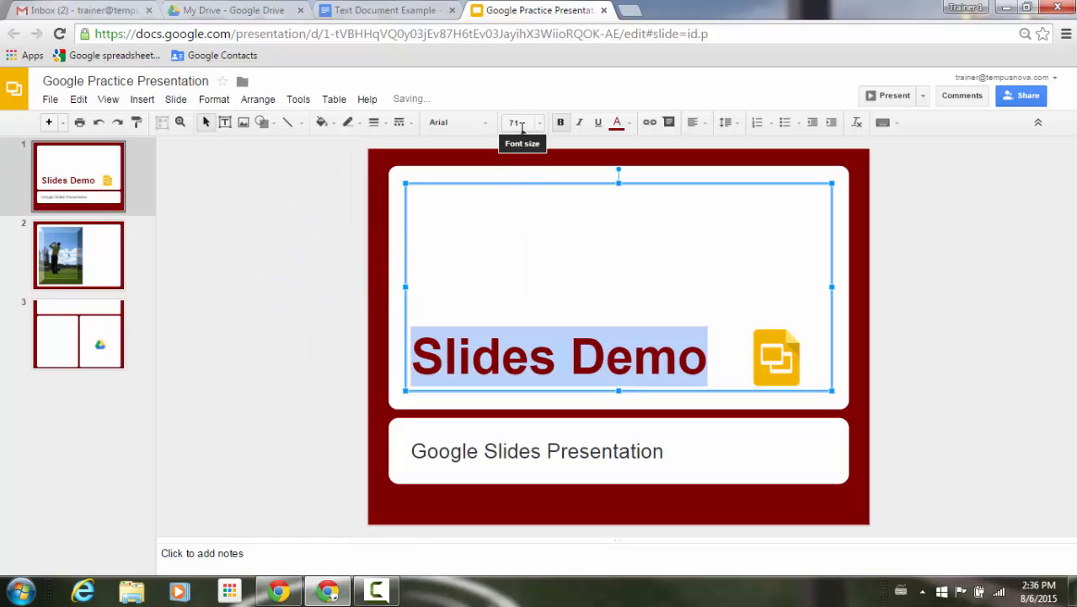
click(213, 99)
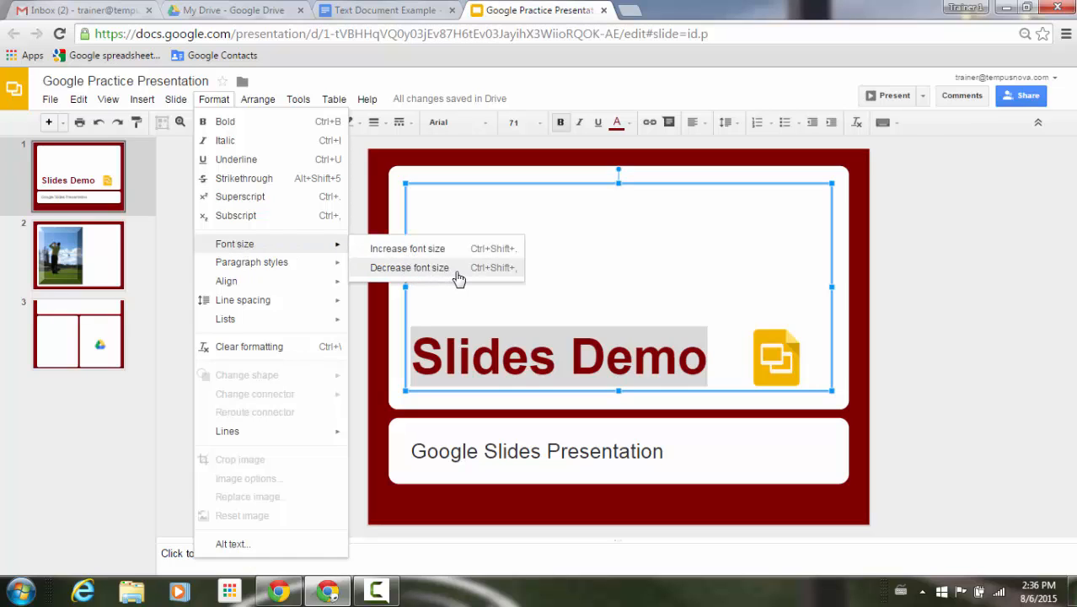
mouse_move(464, 279)
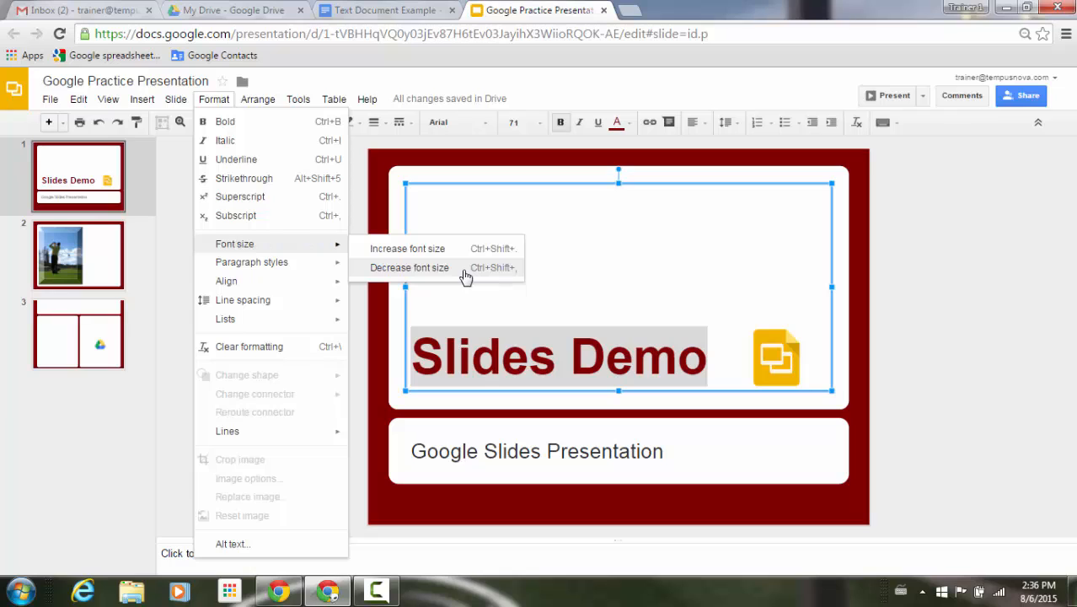
click(409, 267)
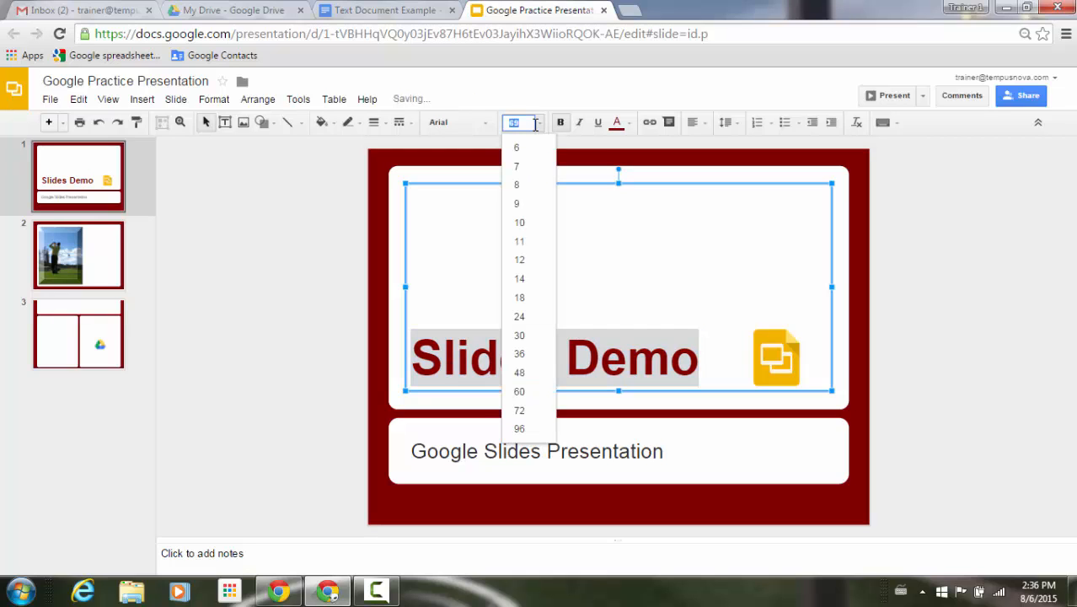
Enter 68 as the font size of the 'Slides Demo' title.
text(68)
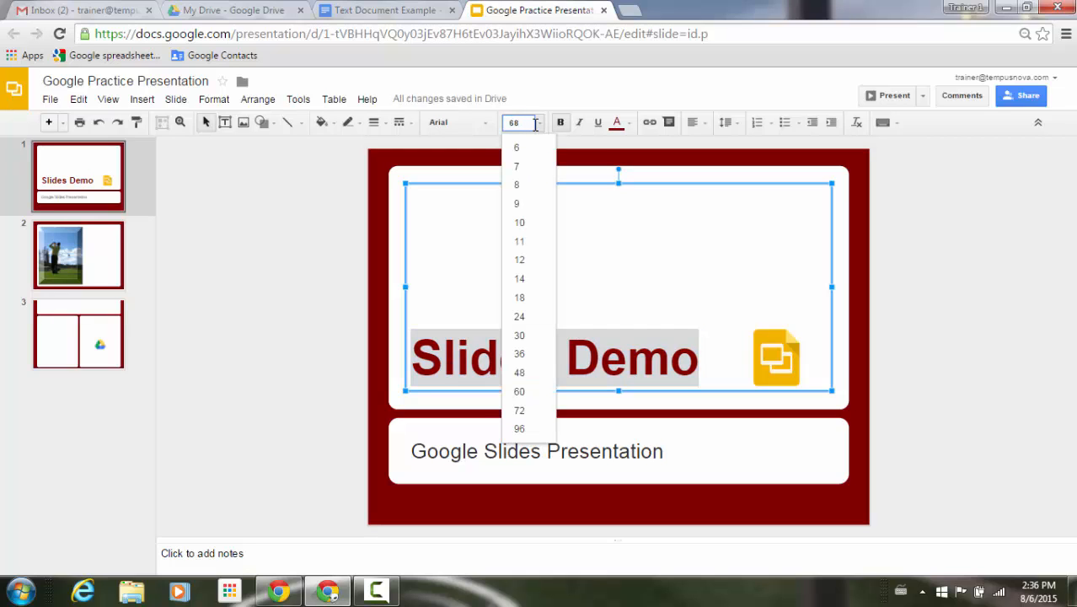